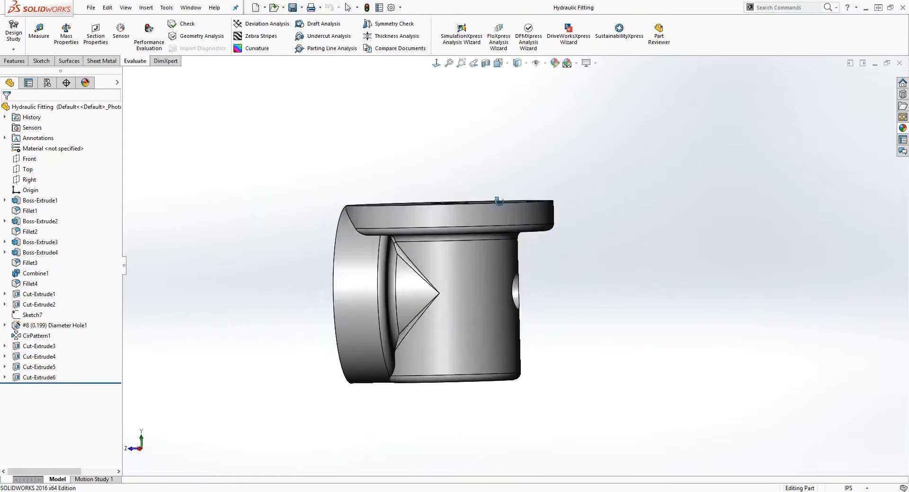
- Orbit the hydraulic fitting to an angled view exposing its flange holes and side hole
left_click_drag(499, 200, 778, 226)
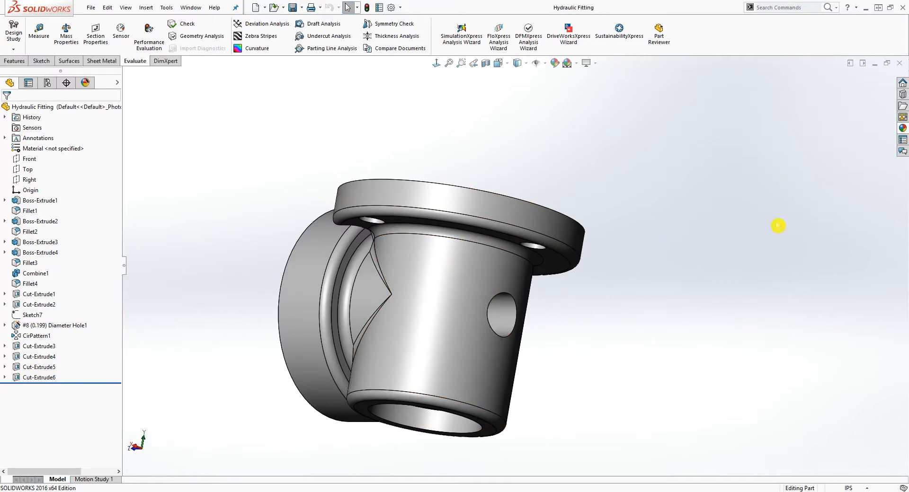
mouse_move(540, 189)
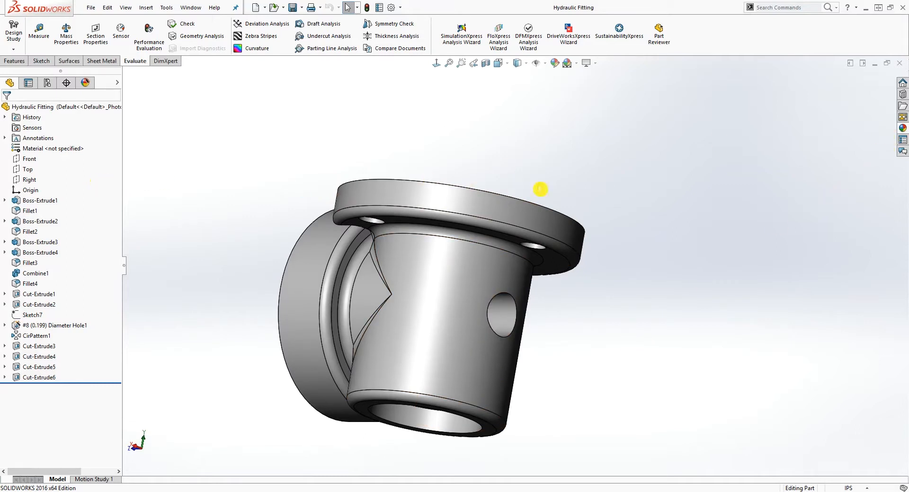
mouse_move(271, 166)
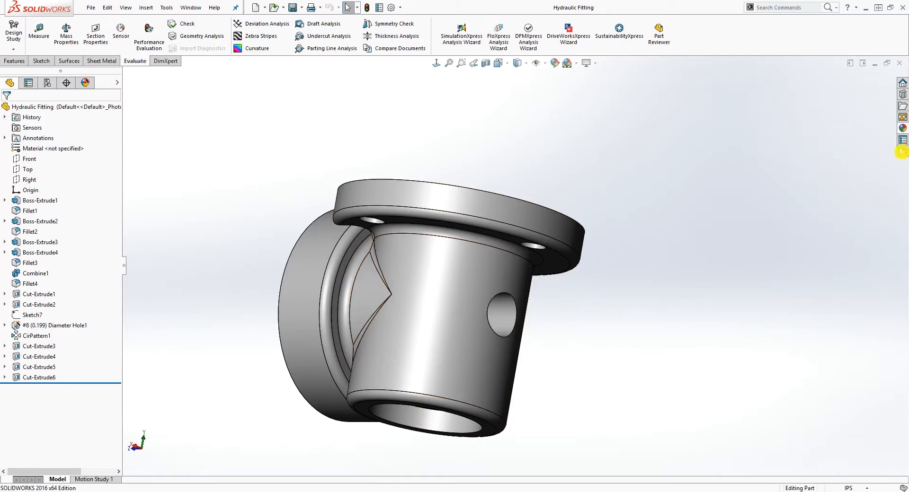
left_click(901, 133)
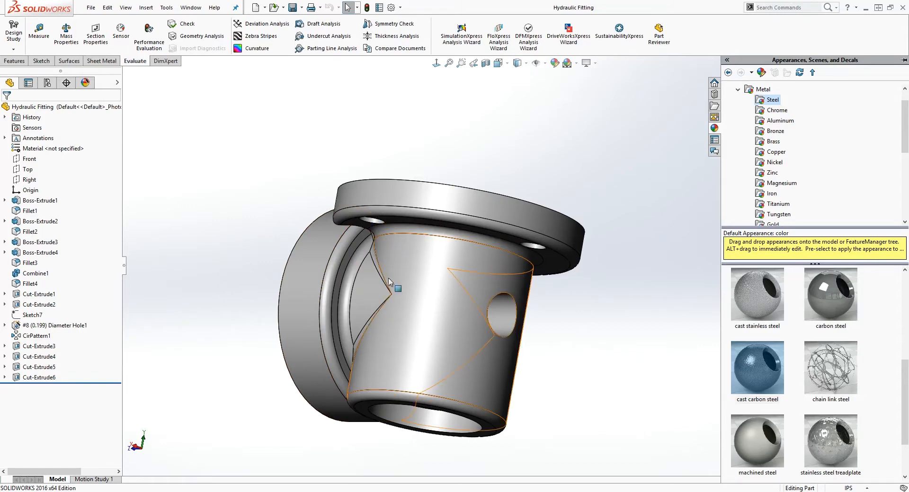
mouse_move(500, 307)
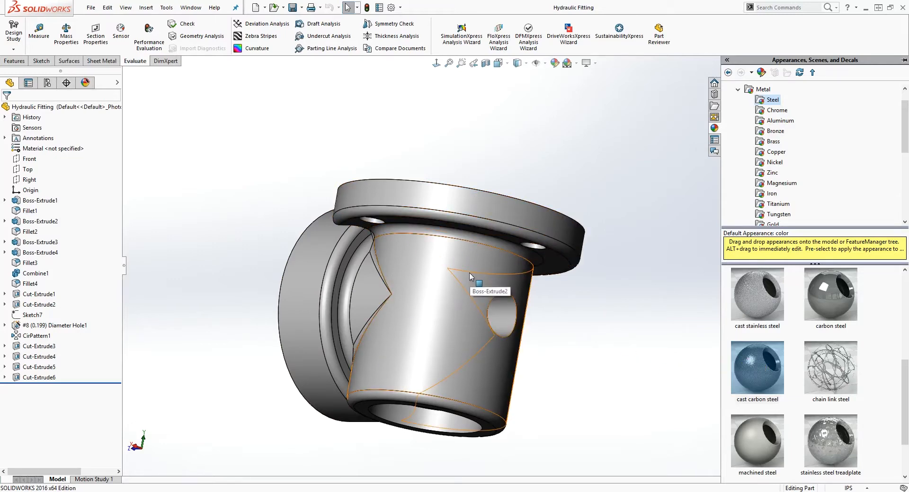
mouse_move(468, 255)
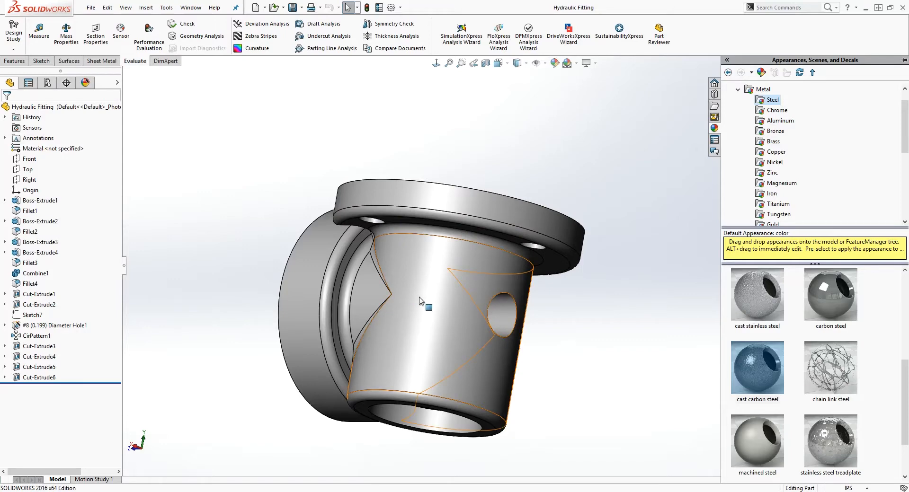
mouse_move(443, 291)
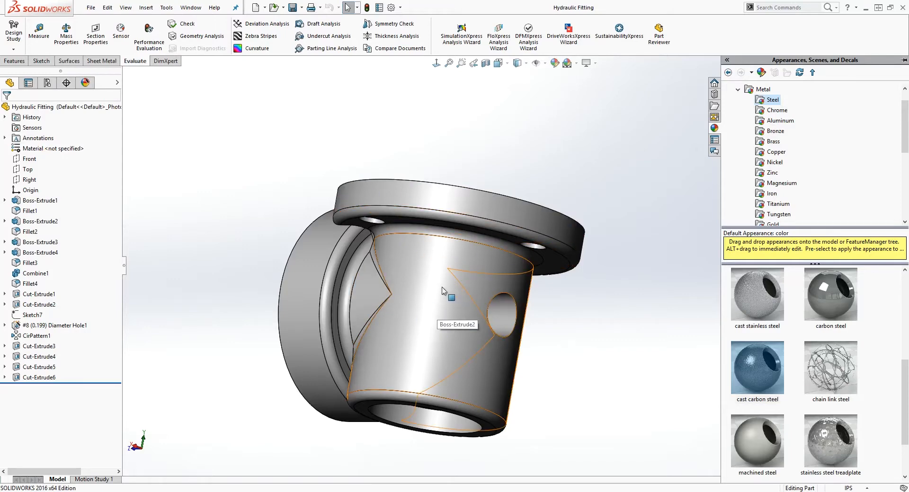
mouse_move(459, 273)
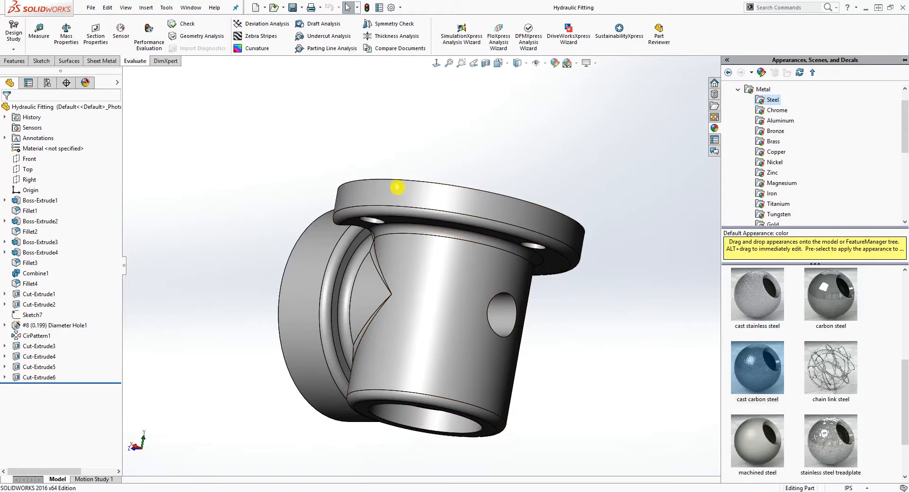
left_click(452, 271)
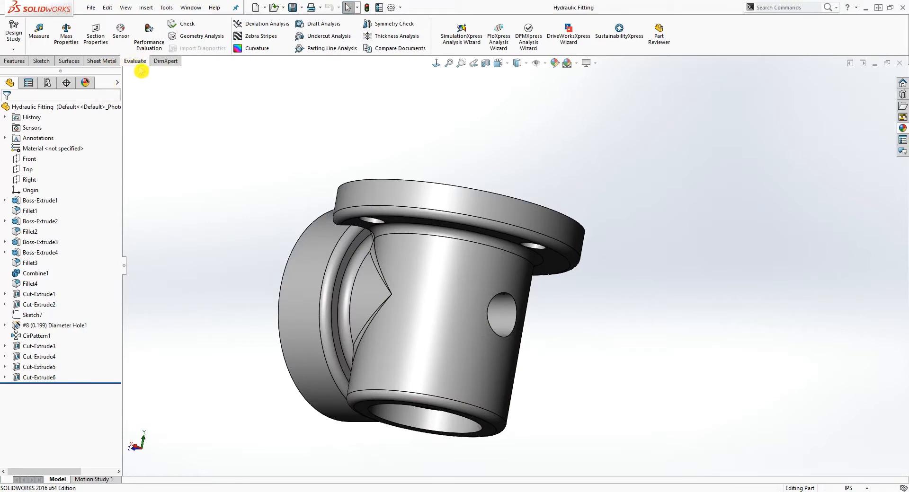
right_click(137, 62)
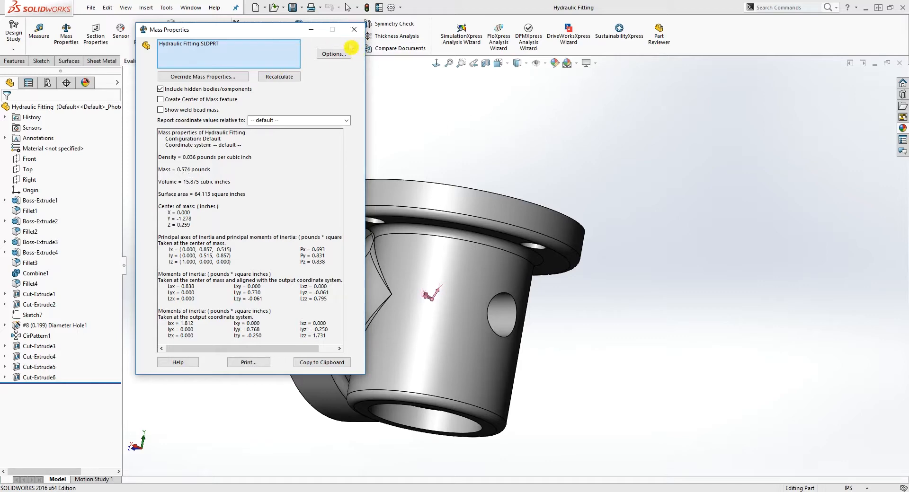
left_click(354, 29)
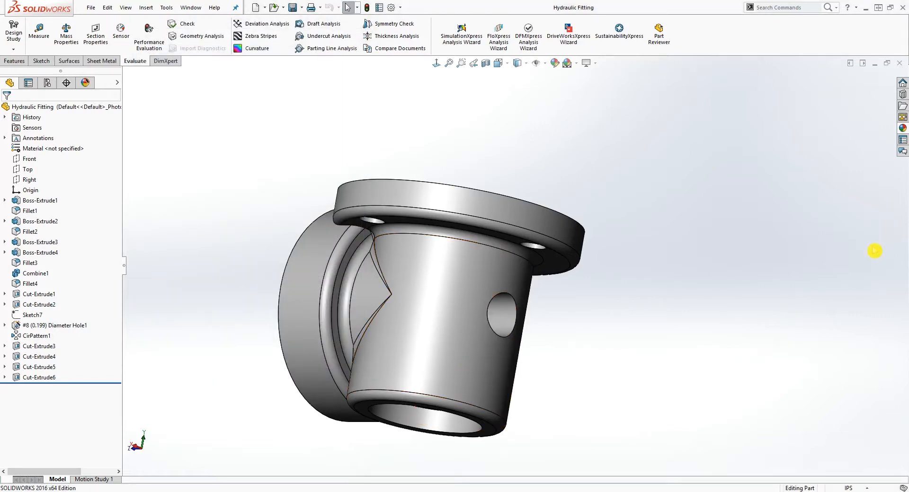
- Apply a darker grey appearance to the fitting and rotate to show the flange top face
left_click(714, 127)
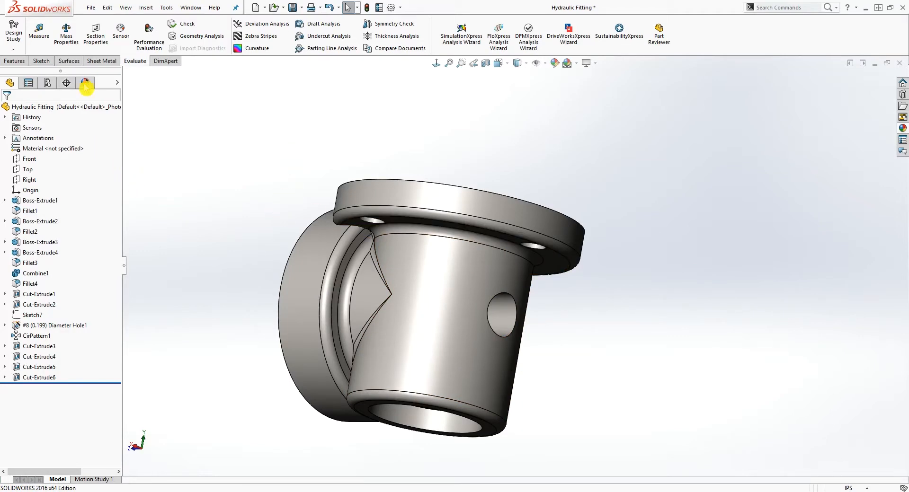
left_click(66, 32)
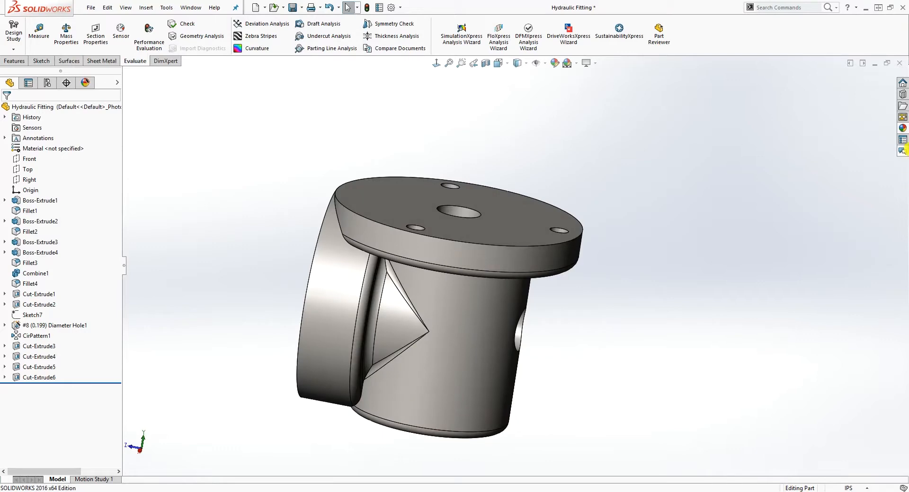
left_click(553, 63)
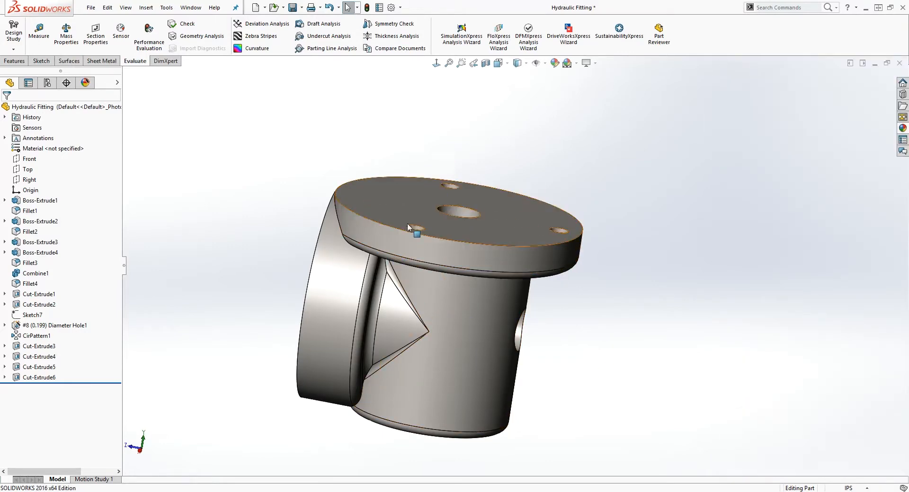
mouse_move(440, 258)
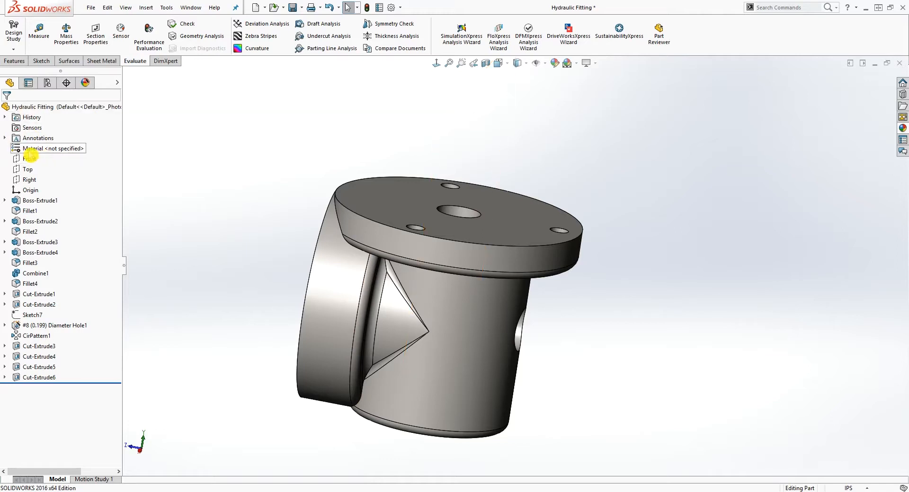
- Open Edit Material from the part's 'Material <not specified>' node, showing SOLIDWORKS Steel materials
right_click(52, 149)
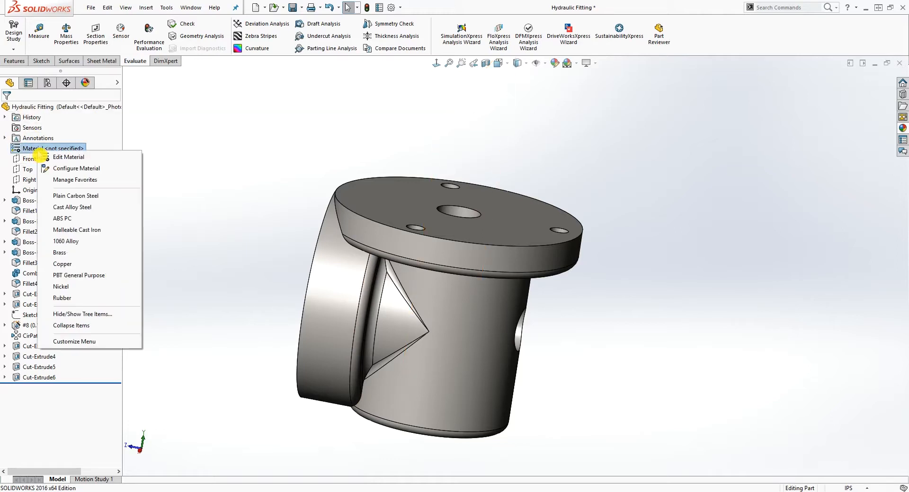
mouse_move(68, 157)
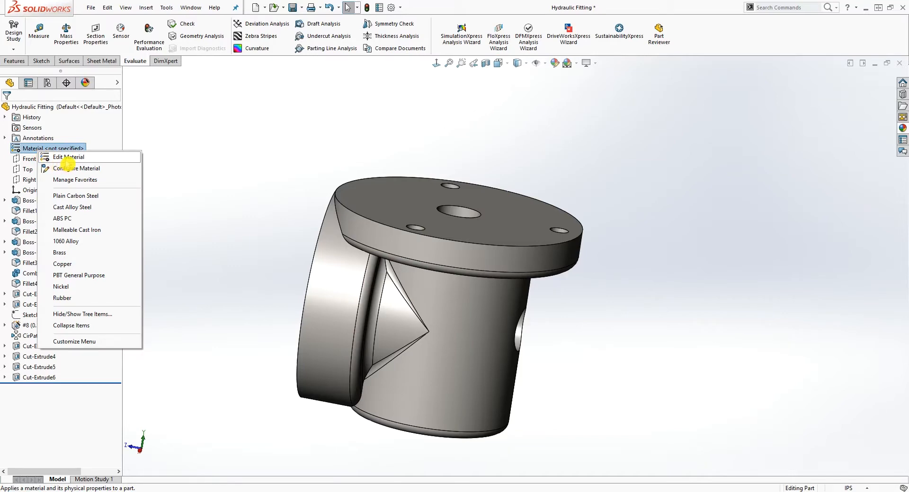
left_click(70, 157)
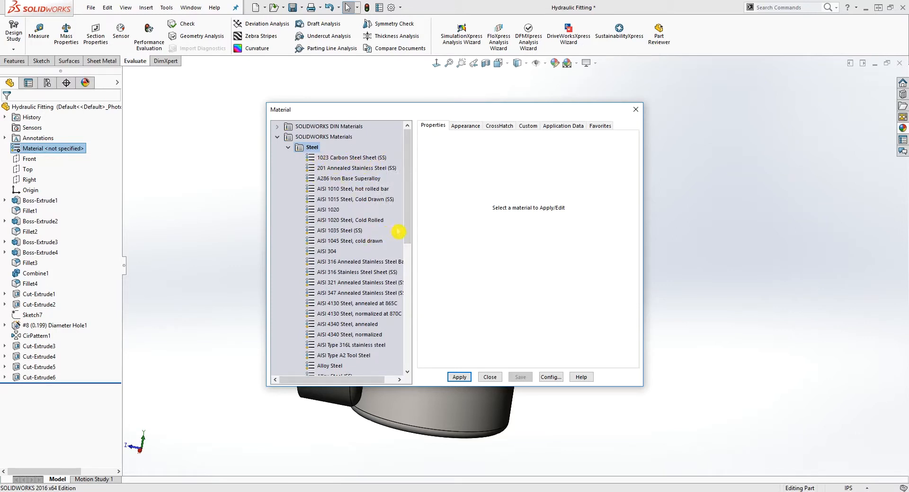
- Scroll the Steel list and select AISI 4340 Steel, annealed to view its properties
scroll("down", 3)
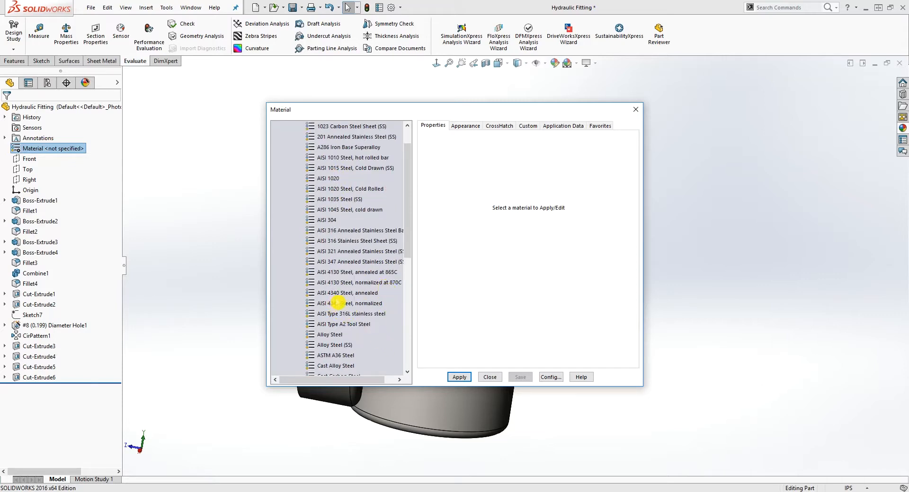
left_click(346, 293)
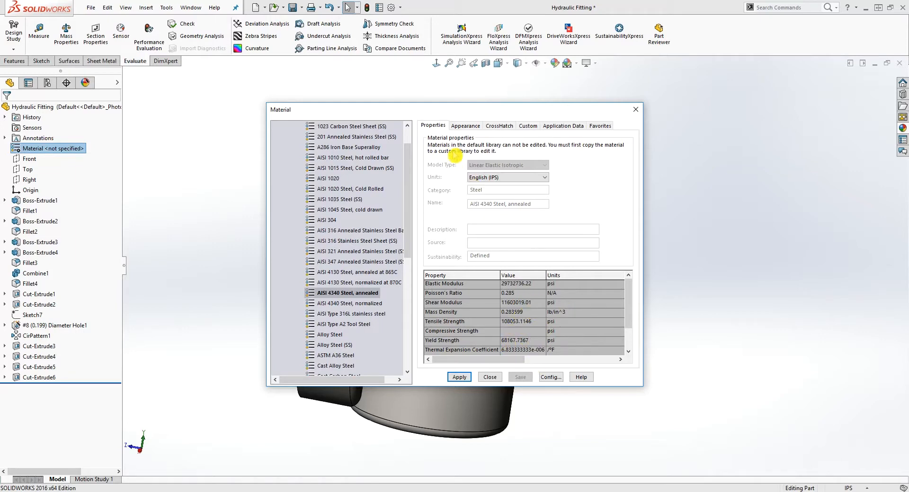
- Preview AISI 4340 Steel's appearance and crosshatch settings, then return to its properties
left_click(464, 126)
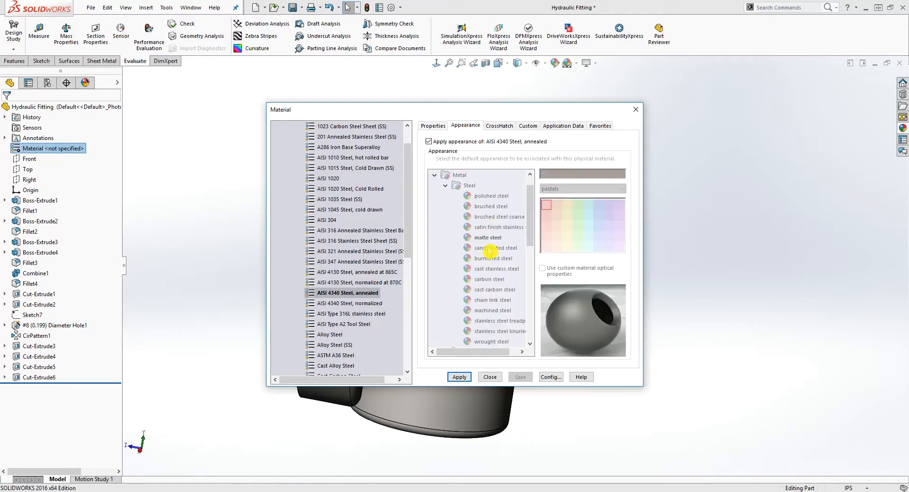
left_click(499, 126)
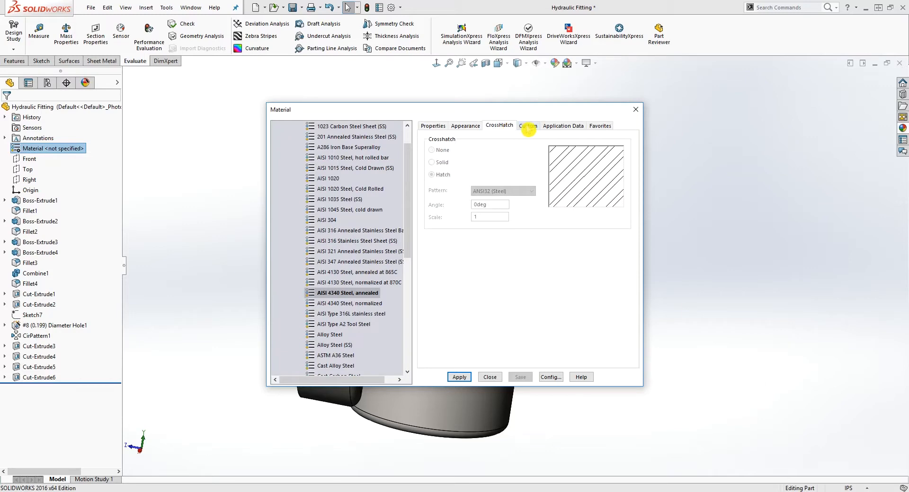
left_click(432, 126)
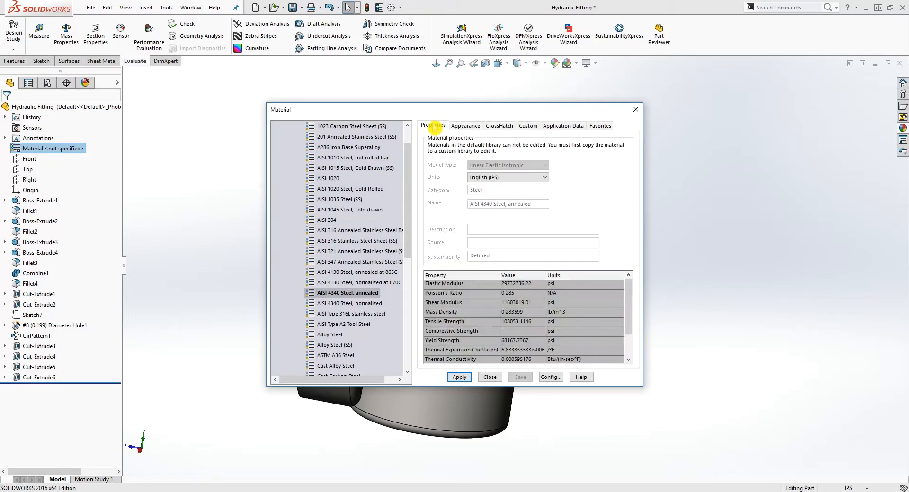
mouse_move(433, 126)
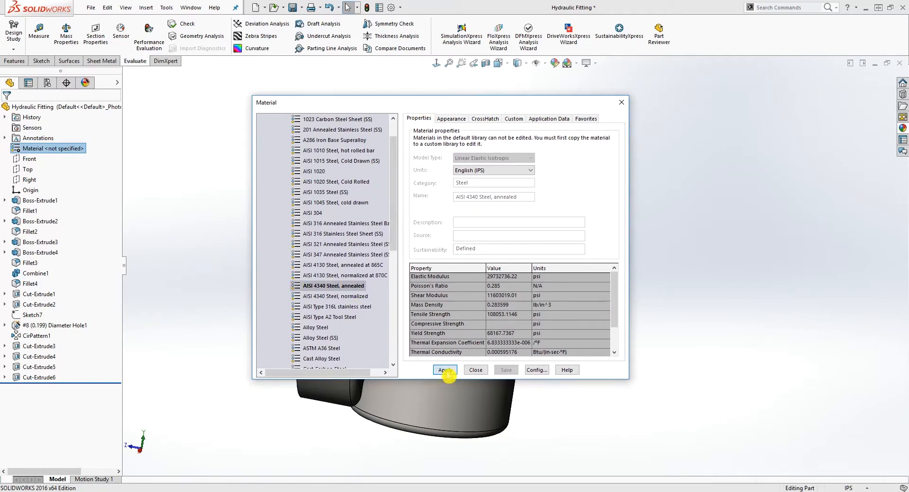
- Apply AISI 4340 Steel, annealed to the fitting and close the material dialog
left_click(444, 370)
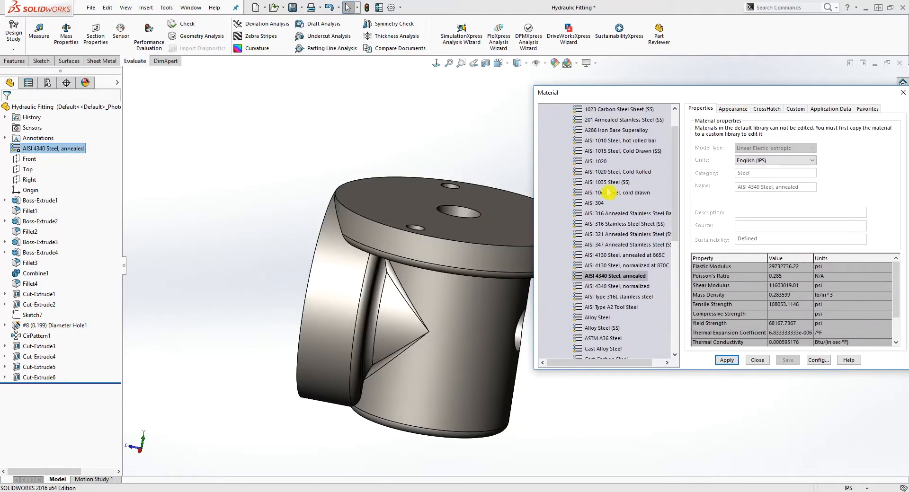
left_click_drag(545, 92, 276, 92)
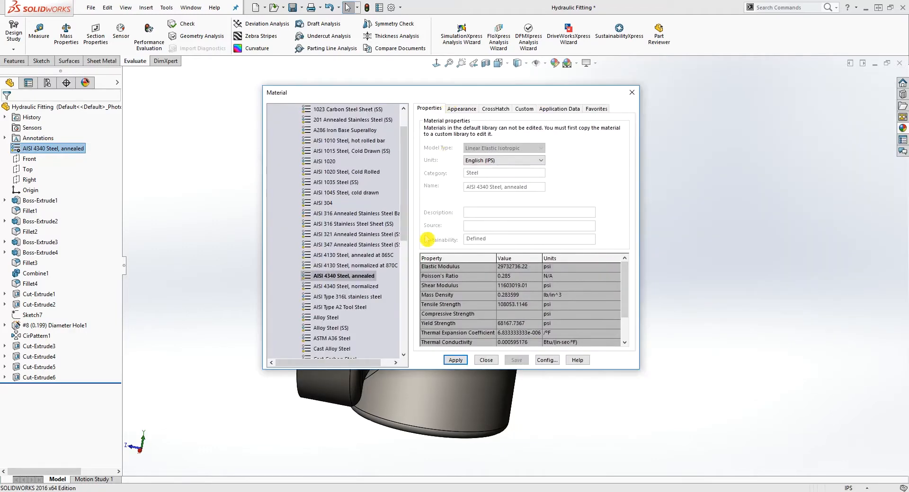
mouse_move(489, 376)
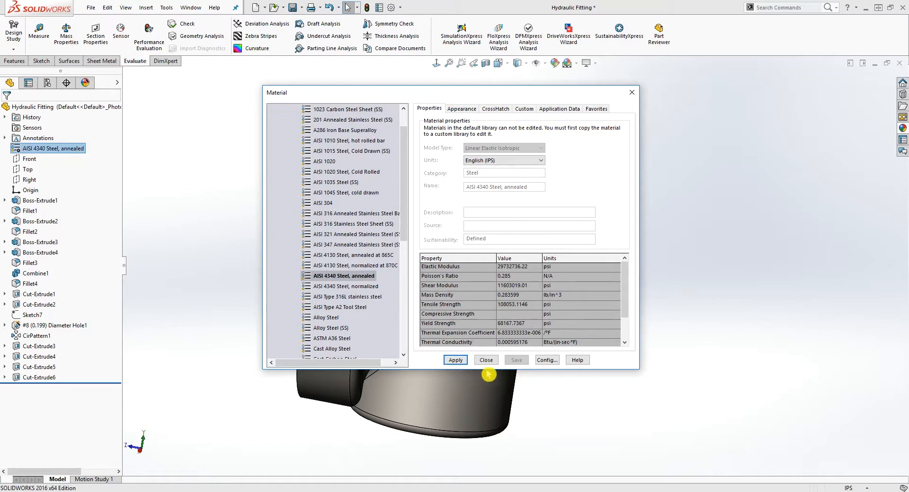
left_click(485, 359)
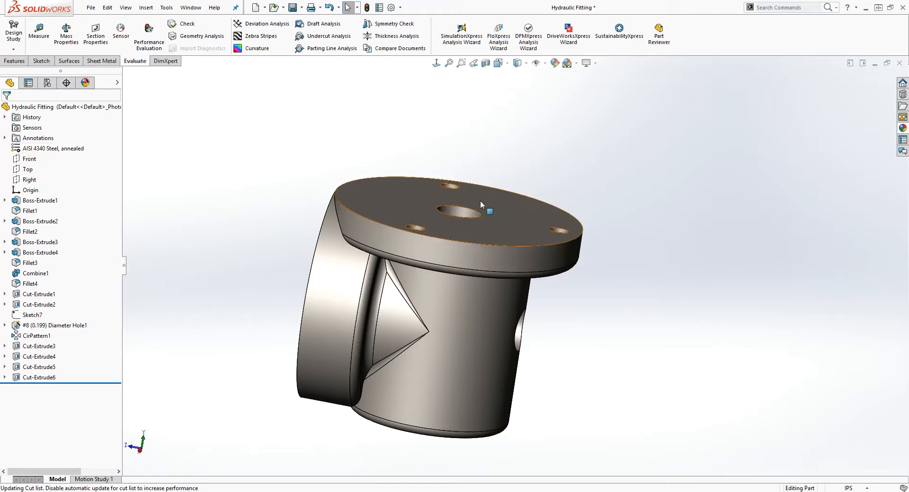
left_click(67, 34)
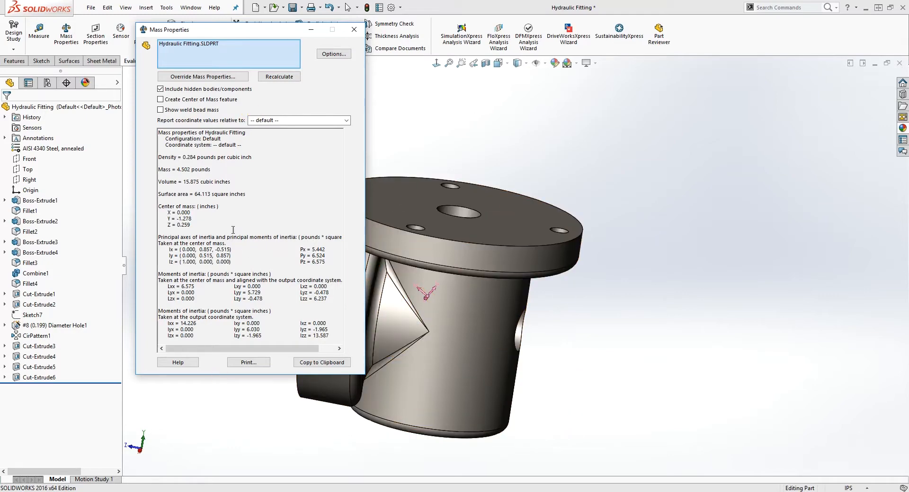
left_click(354, 30)
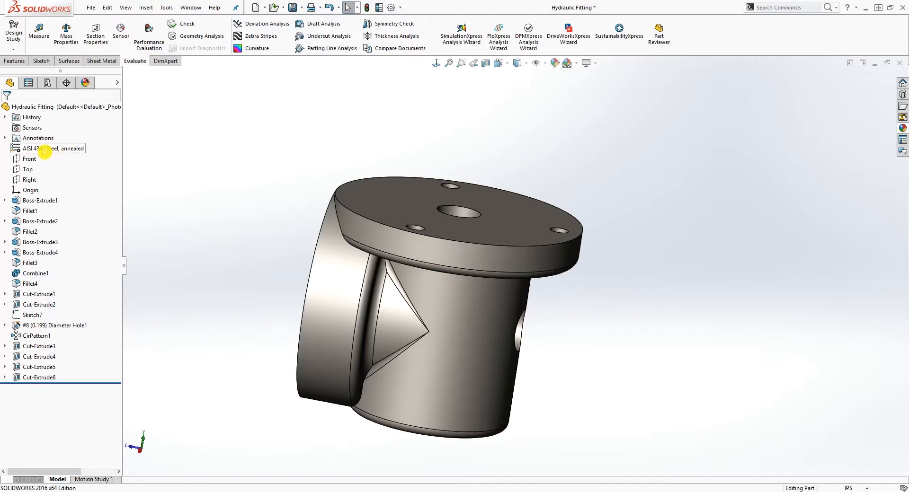
- Open Edit Material again from the fitting's assigned AISI 4340 Steel node
left_click(54, 148)
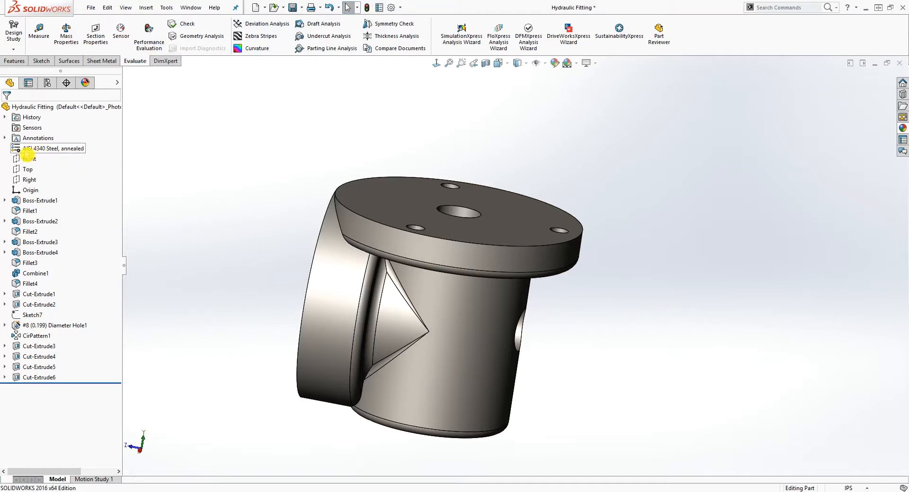
right_click(54, 149)
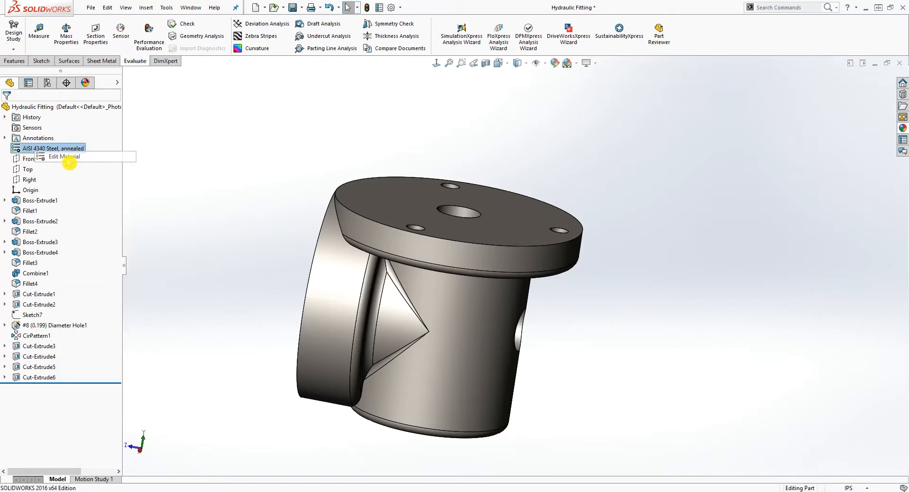
left_click(64, 156)
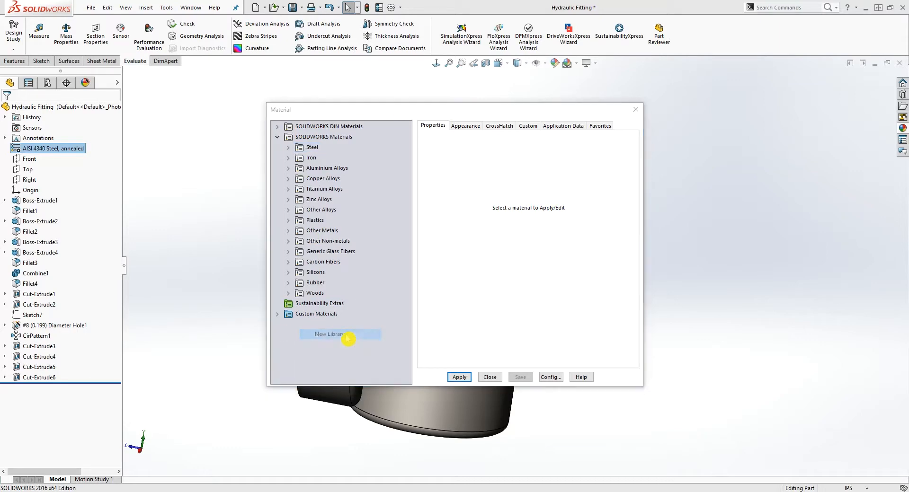
- Create a new material library and save it as 'Azeez Custom Material'
left_click(328, 334)
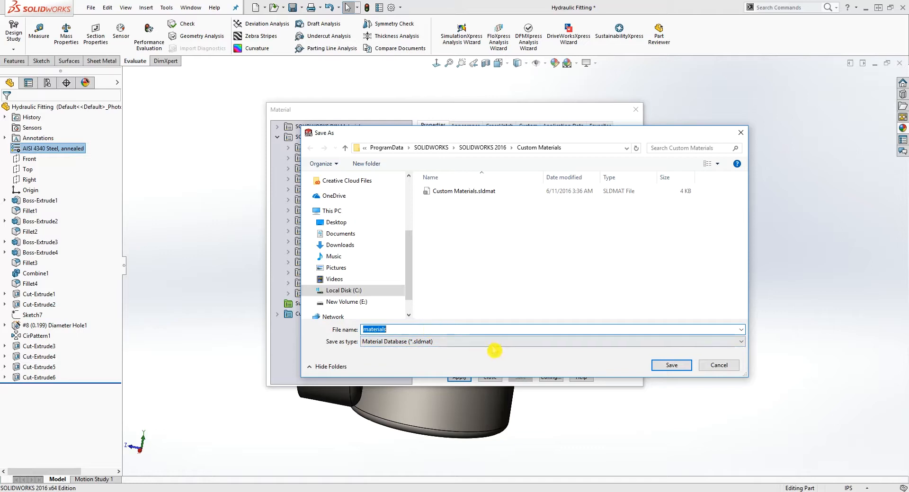
mouse_move(477, 144)
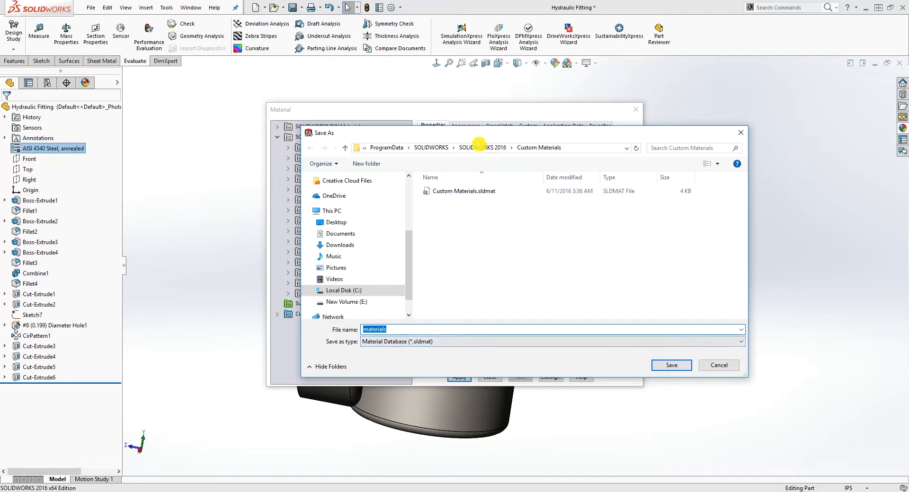
mouse_move(534, 191)
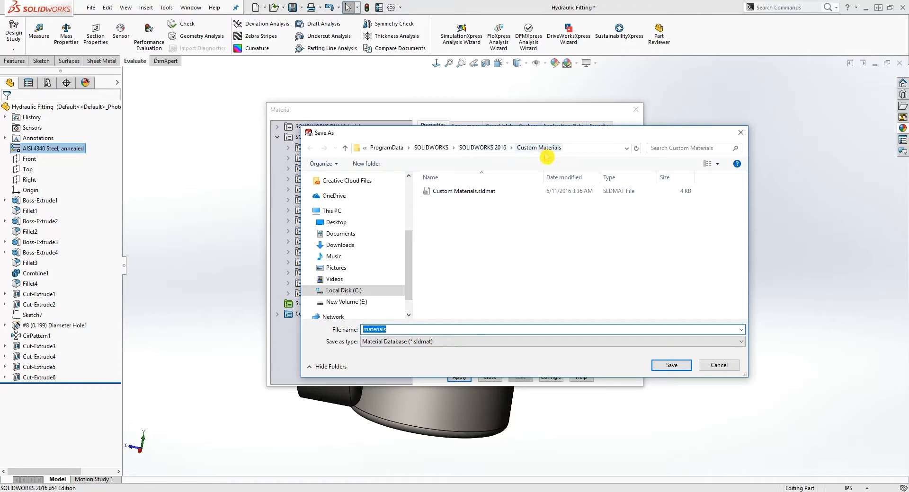
mouse_move(421, 300)
type("Azeez")
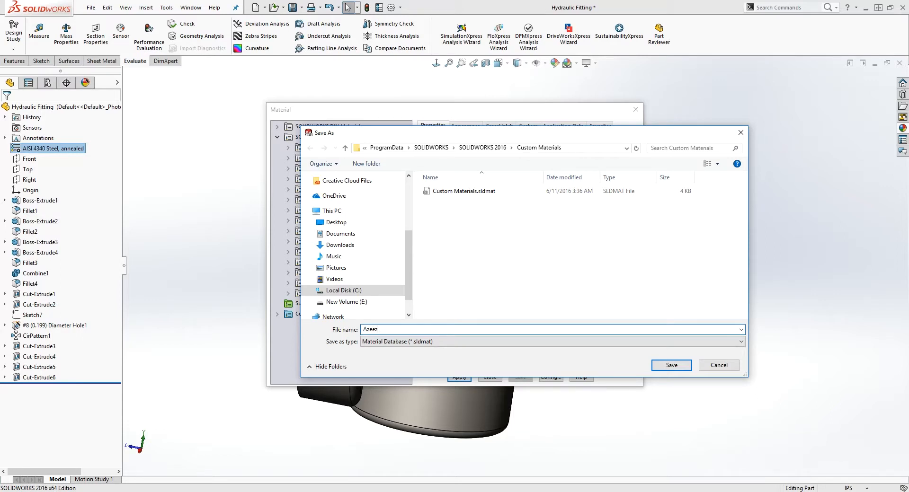
type("Custom Material")
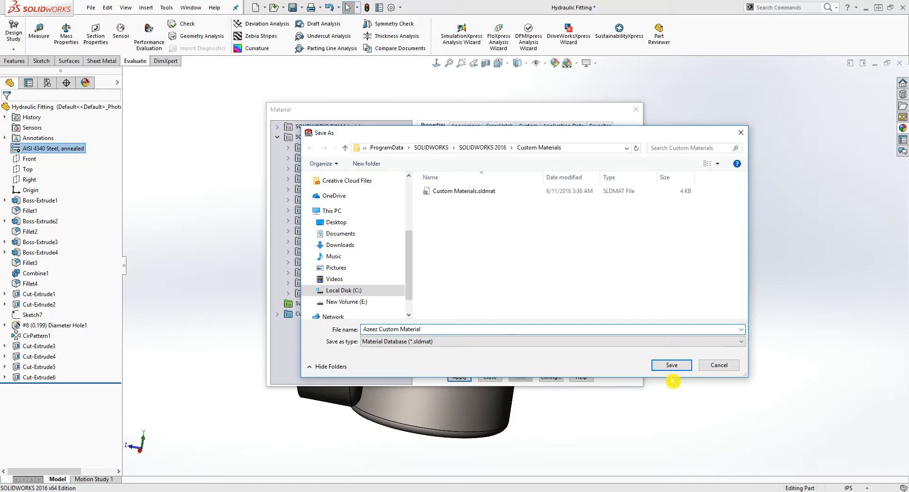
left_click(670, 365)
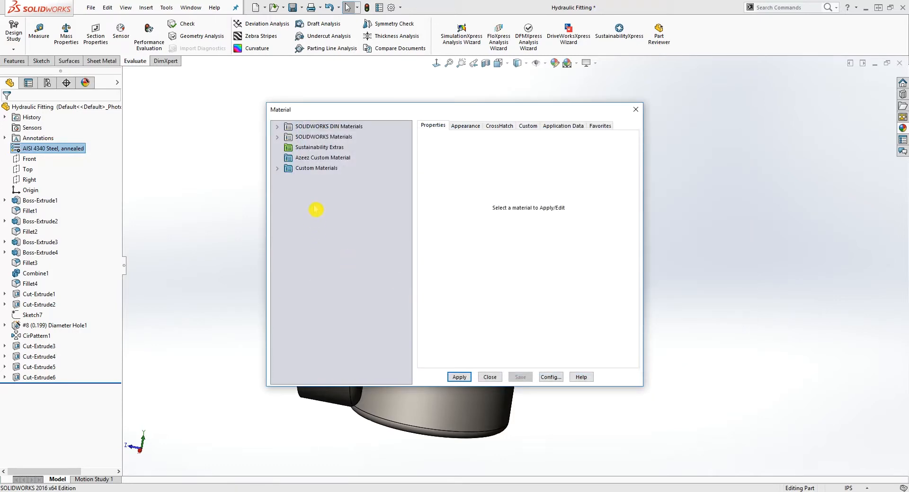
mouse_move(323, 158)
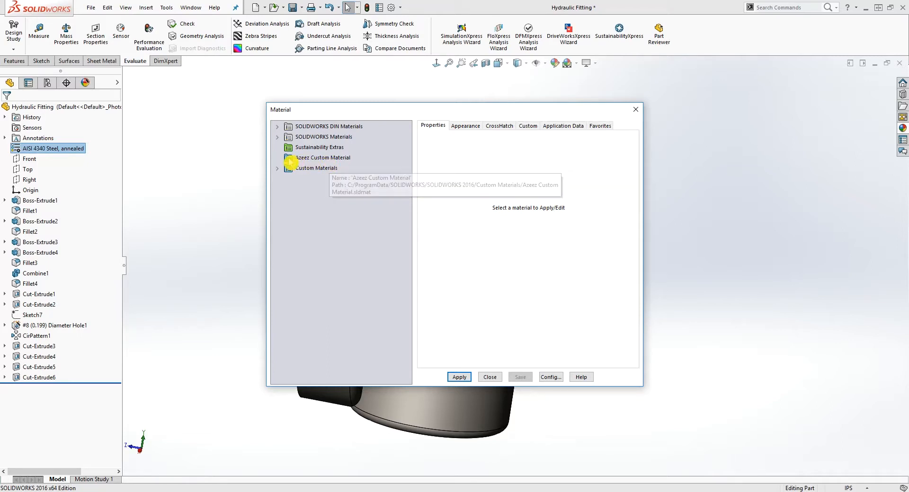
- Add a new category to the Azeez Custom Material library and name it 'Steel'
right_click(323, 158)
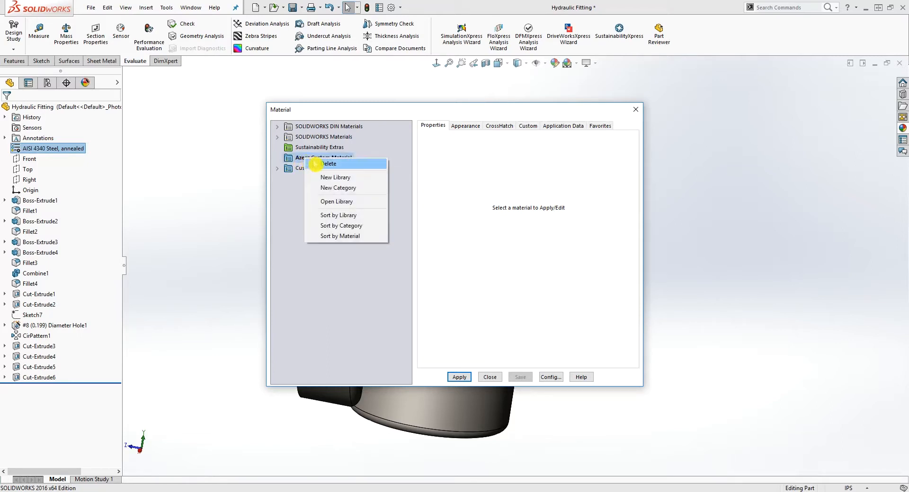
left_click(338, 188)
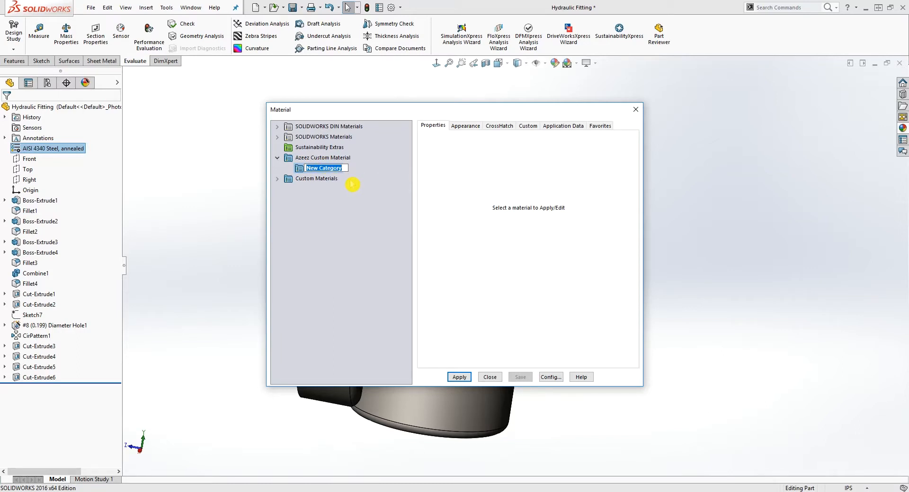
type("S")
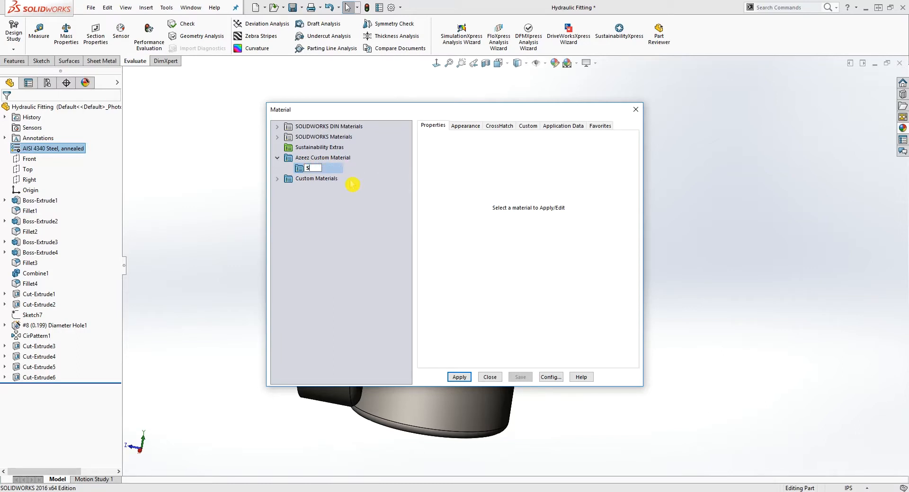
type("teel")
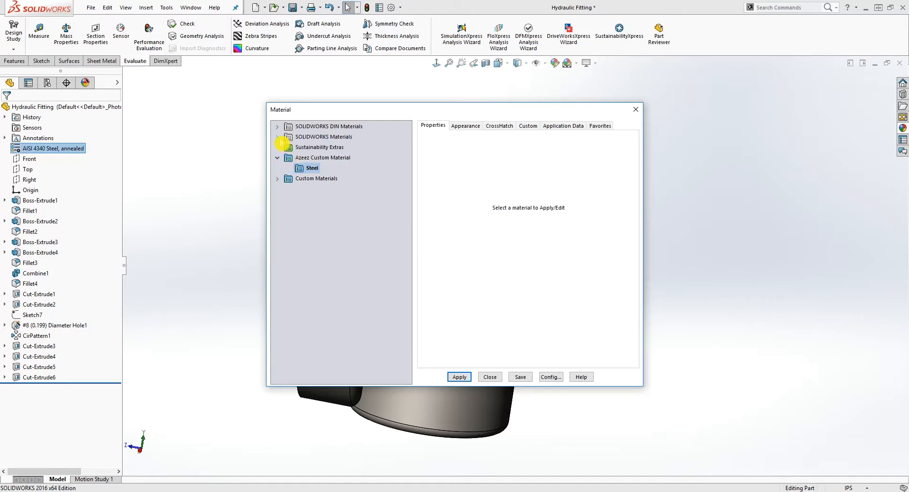
- Copy Alloy Steel from SOLIDWORKS Materials > Steel and paste it into the custom Steel category
left_click(277, 137)
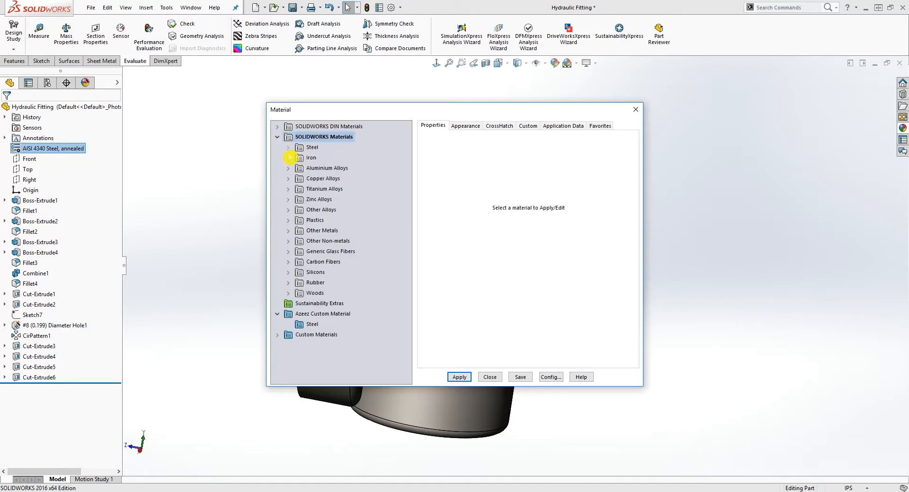
left_click(312, 147)
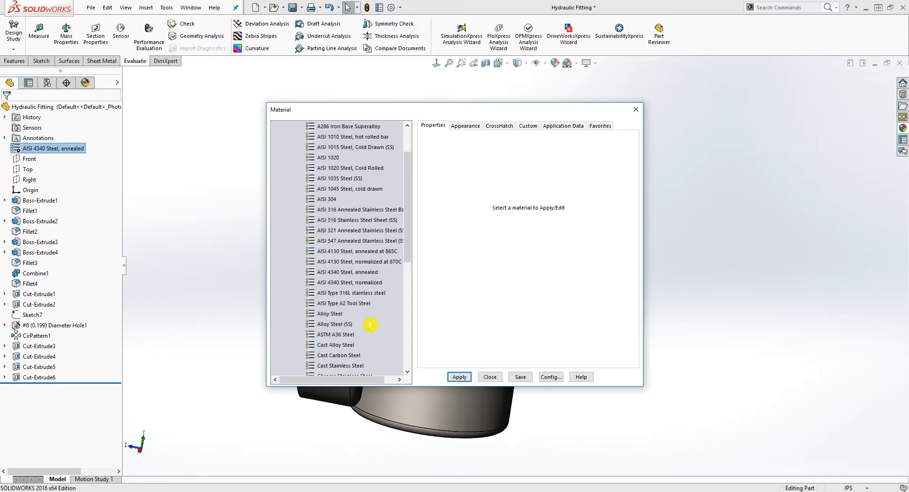
left_click(328, 313)
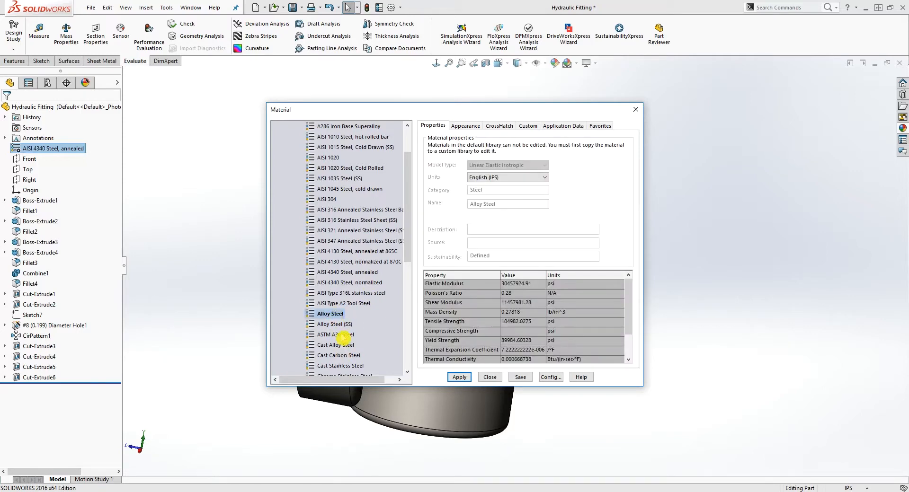
right_click(330, 335)
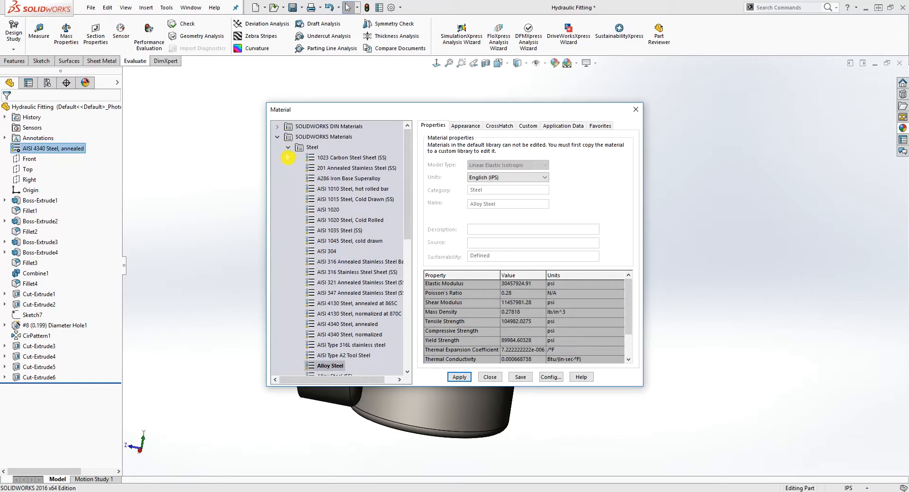
left_click(287, 147)
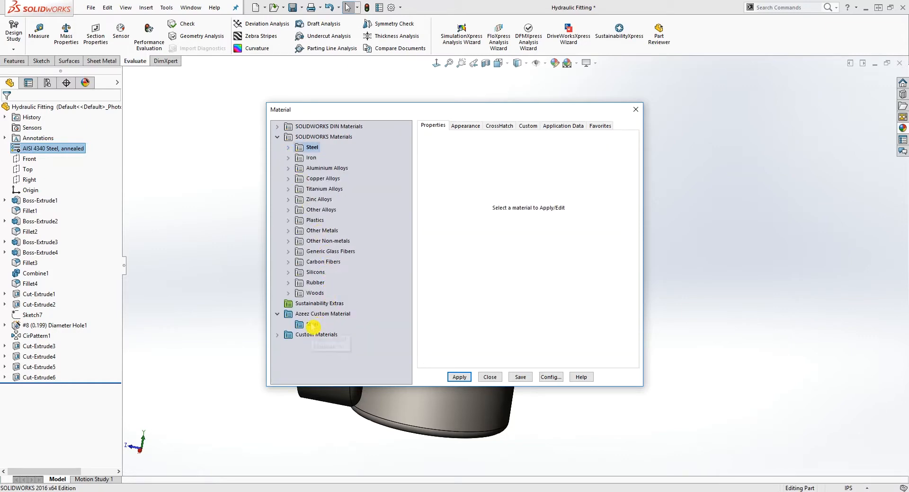
right_click(310, 325)
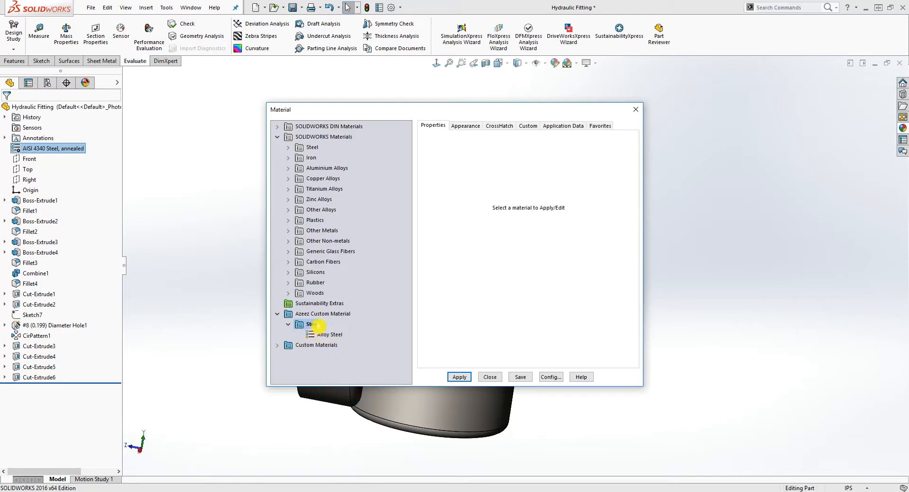
- Check the custom Alloy Steel's satin stainless appearance and ANSI32 hatch, then its editable properties
left_click(328, 335)
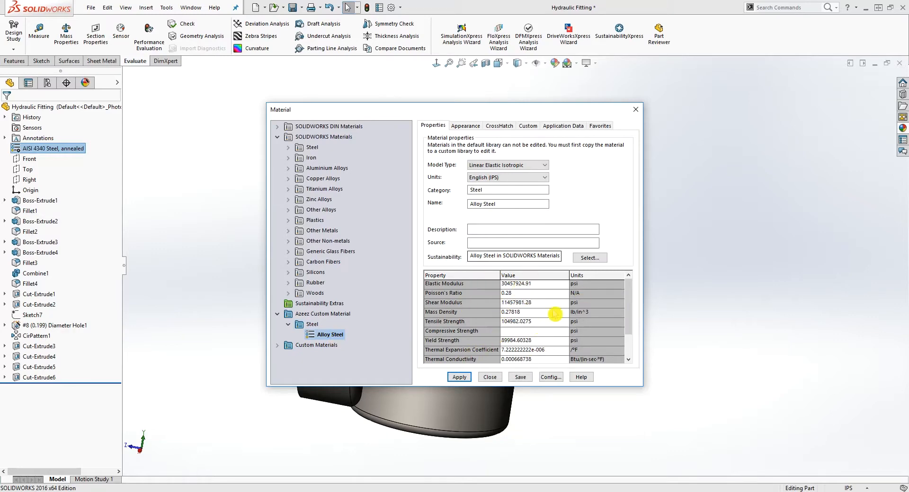
mouse_move(504, 333)
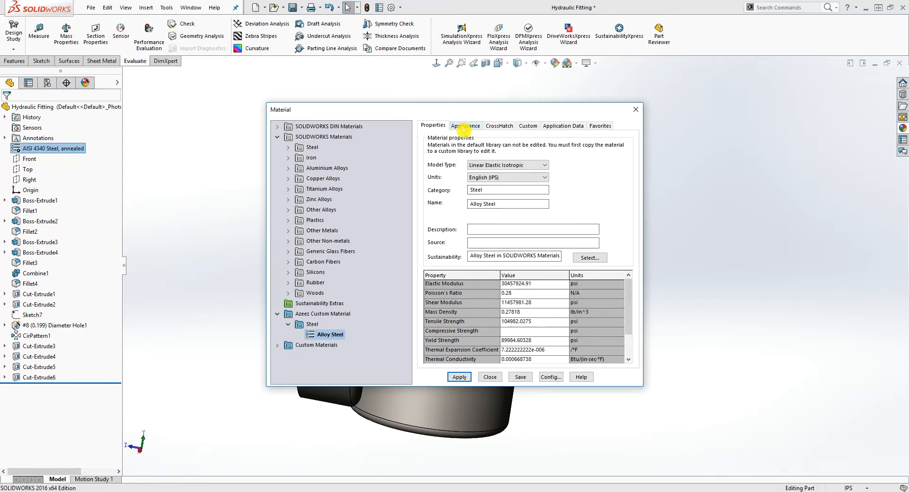
left_click(464, 126)
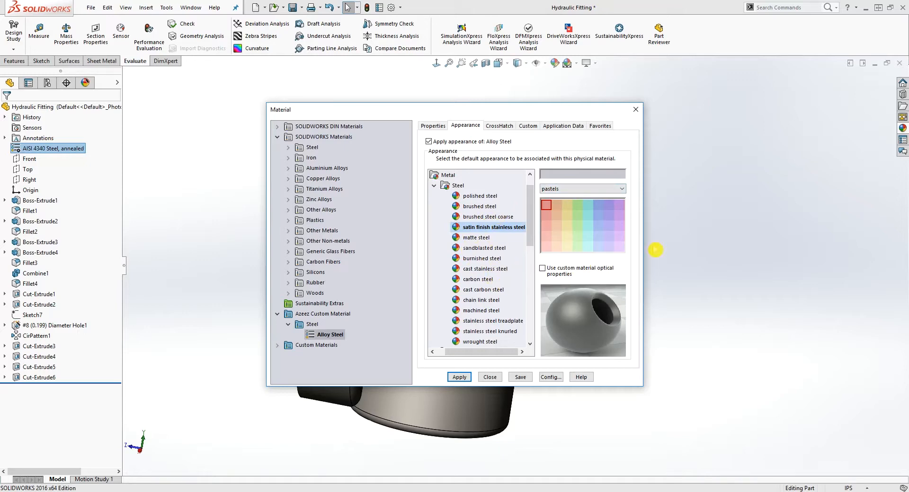
mouse_move(496, 251)
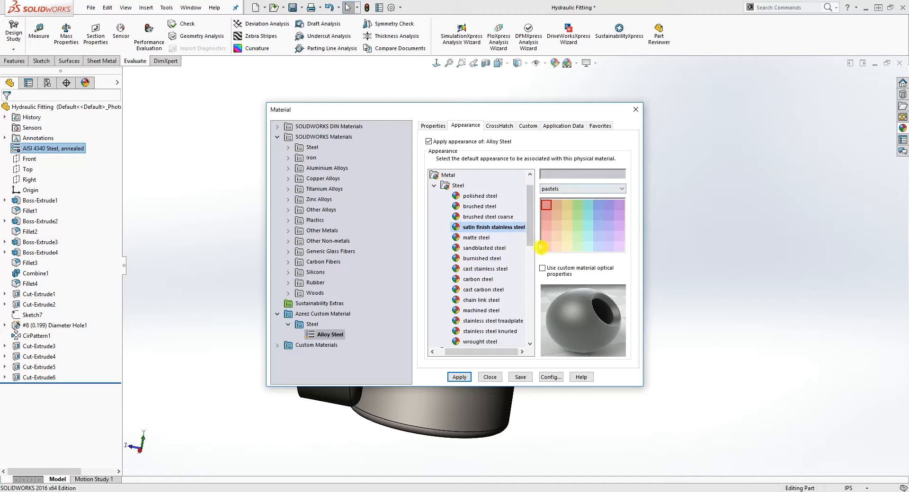
left_click(498, 125)
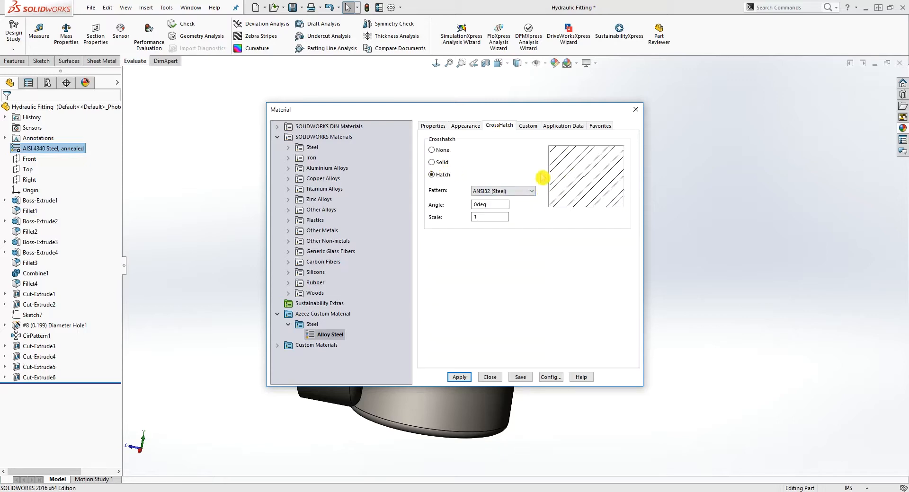
left_click(489, 217)
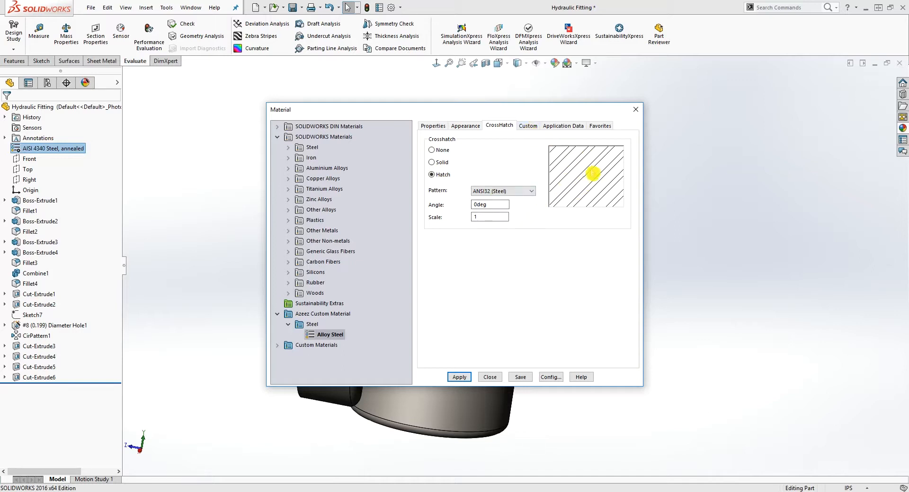
mouse_move(520, 133)
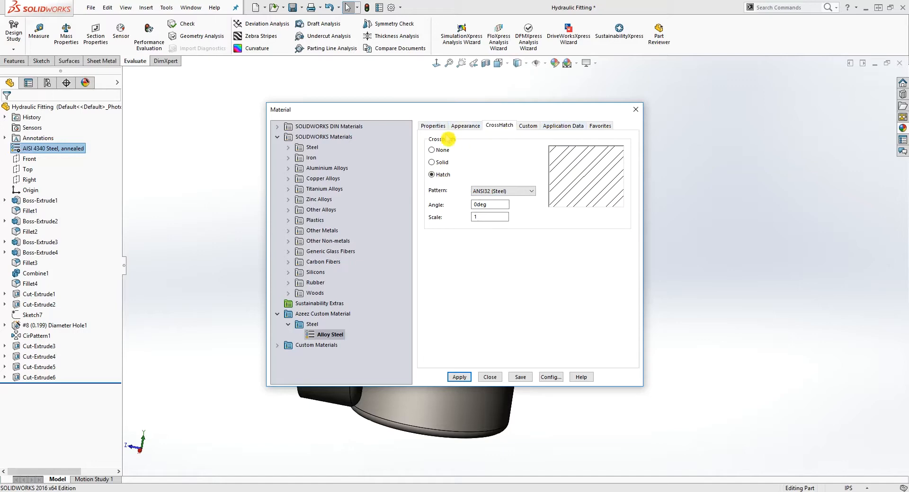
left_click(432, 126)
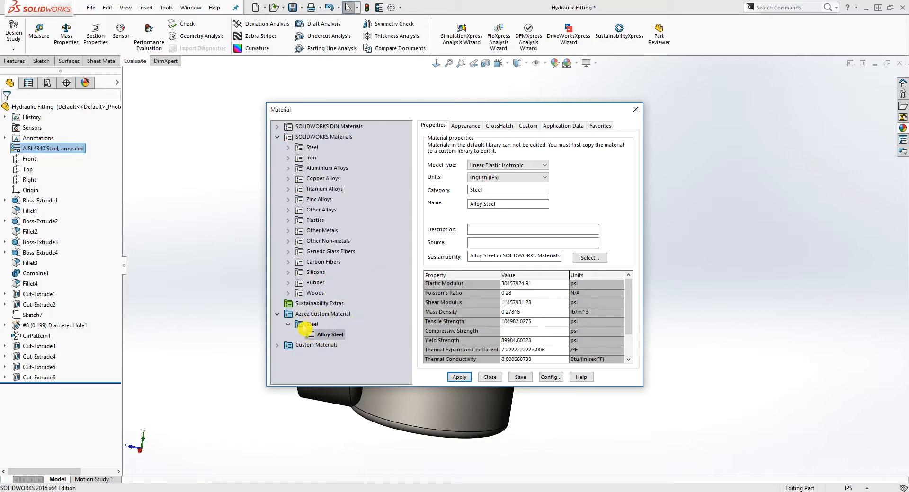
- Create a new category named 'Plastics' beside Steel in Azeez Custom Material
right_click(329, 323)
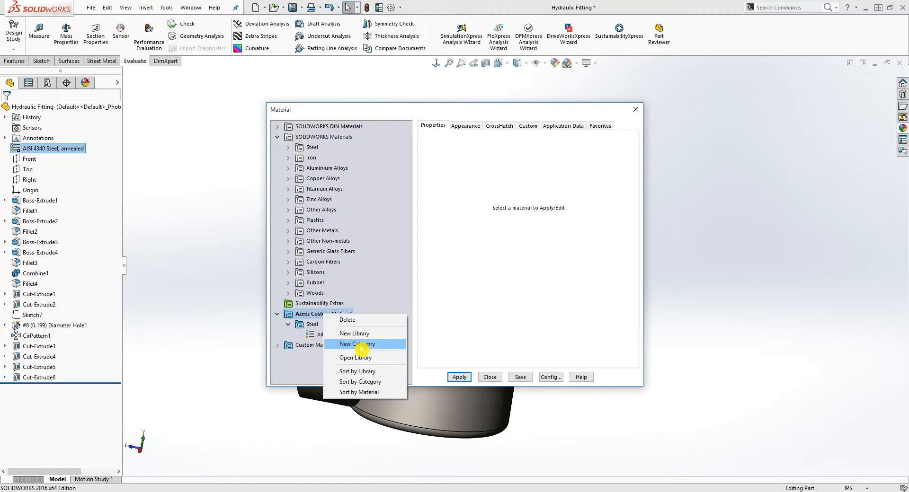
left_click(356, 343)
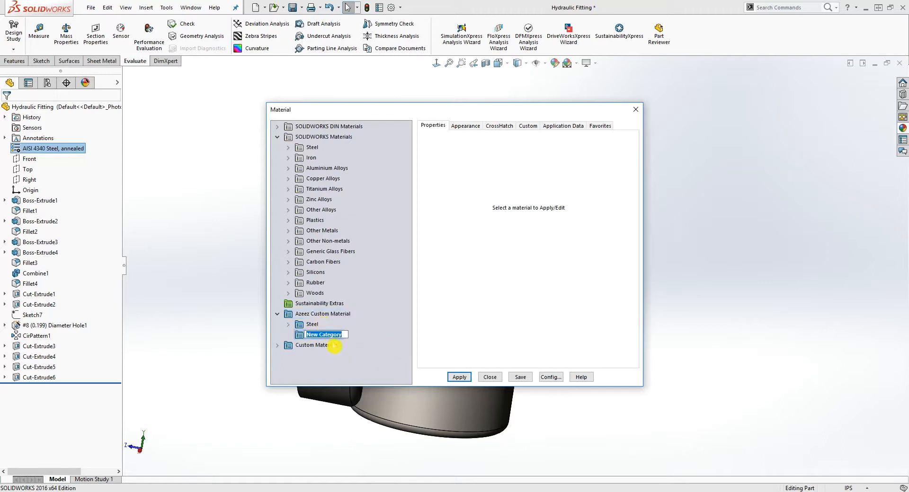
type("P")
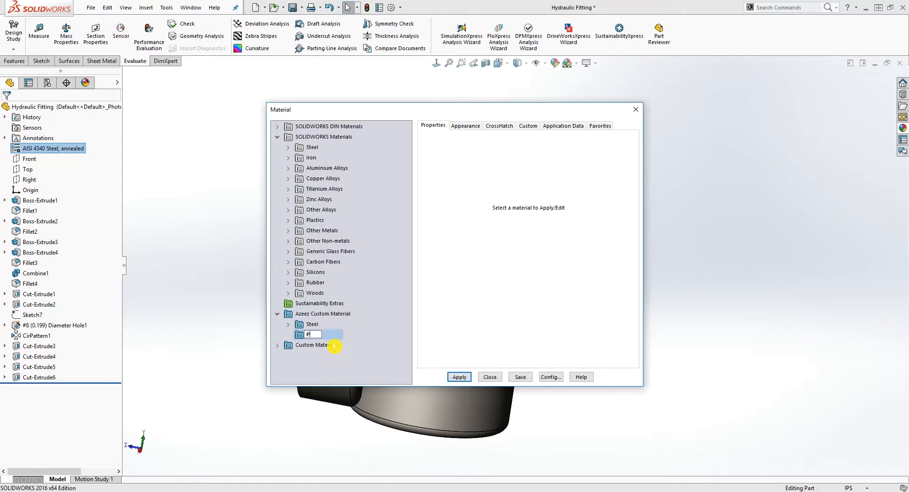
type("lastics")
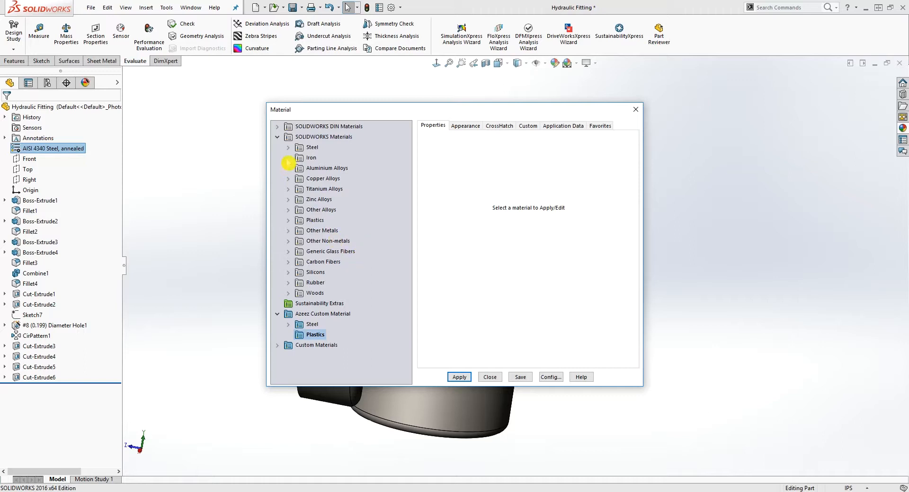
- Locate and copy ABS PC from the built-in SOLIDWORKS Plastics materials
left_click(323, 137)
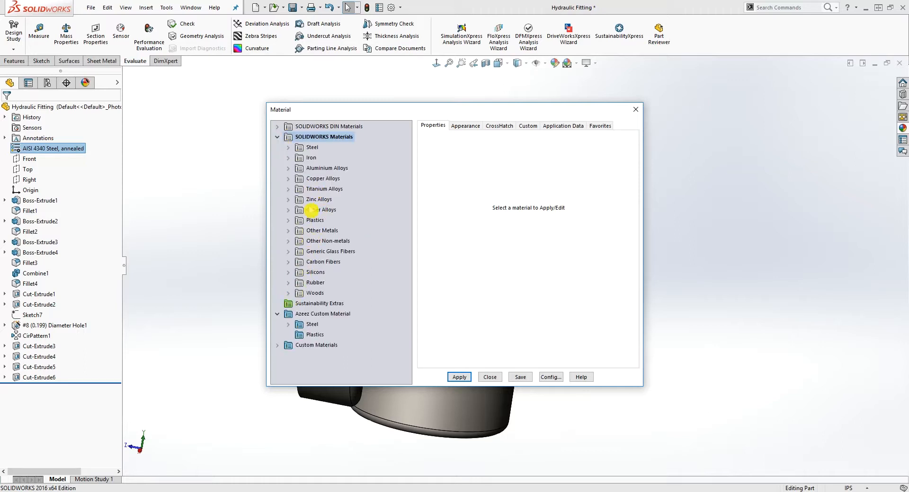
left_click(288, 219)
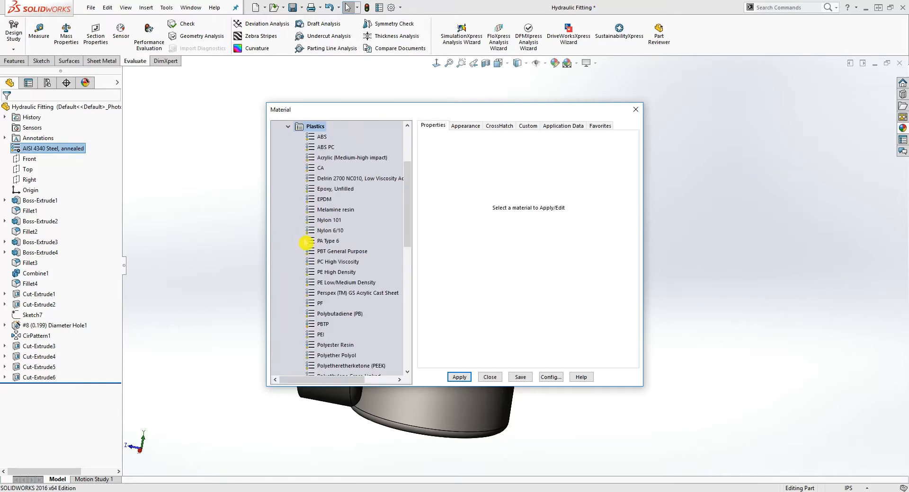
left_click(326, 147)
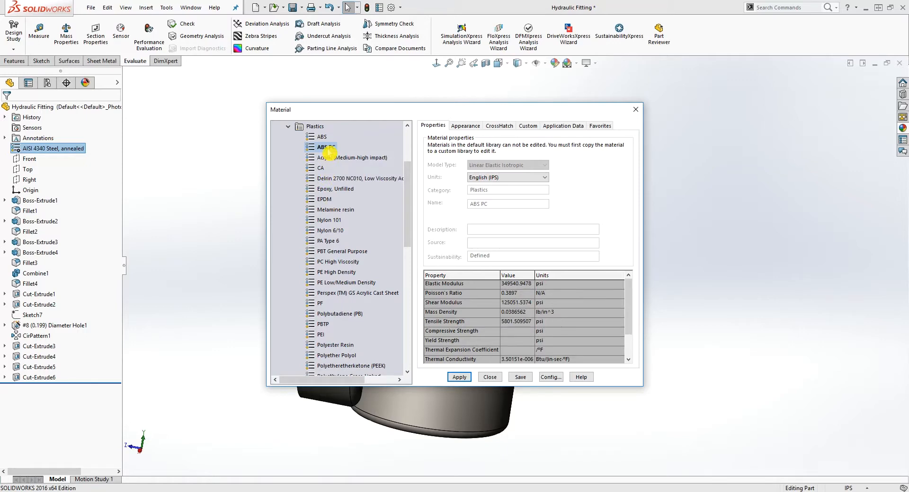
left_click(288, 126)
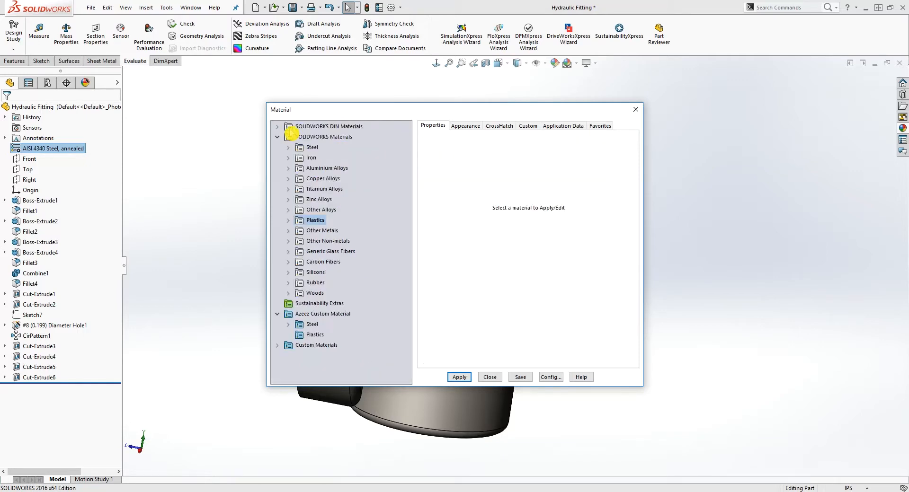
- Paste ABS PC into the custom Plastics category and view its editable properties
right_click(314, 334)
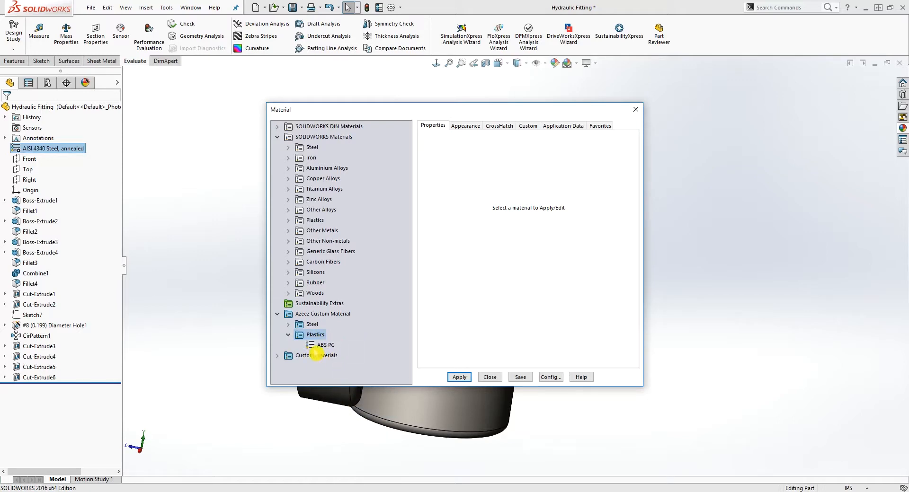
left_click(288, 334)
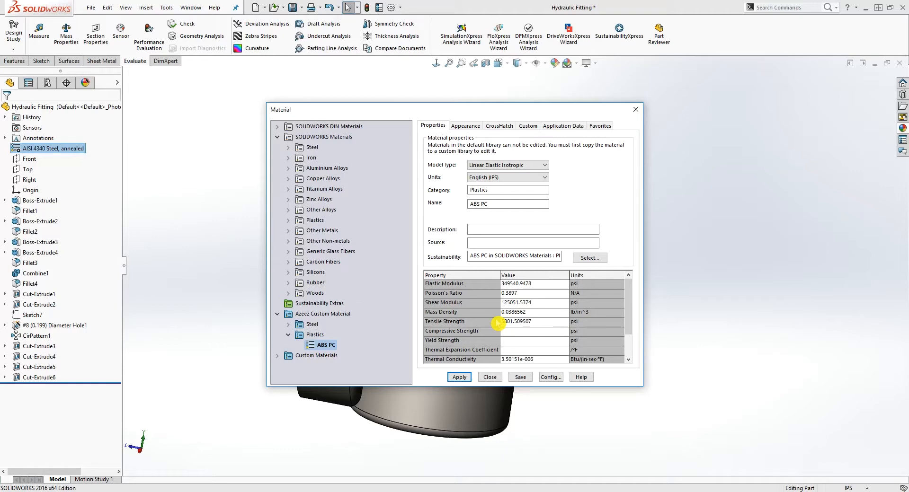
type("5801.509507")
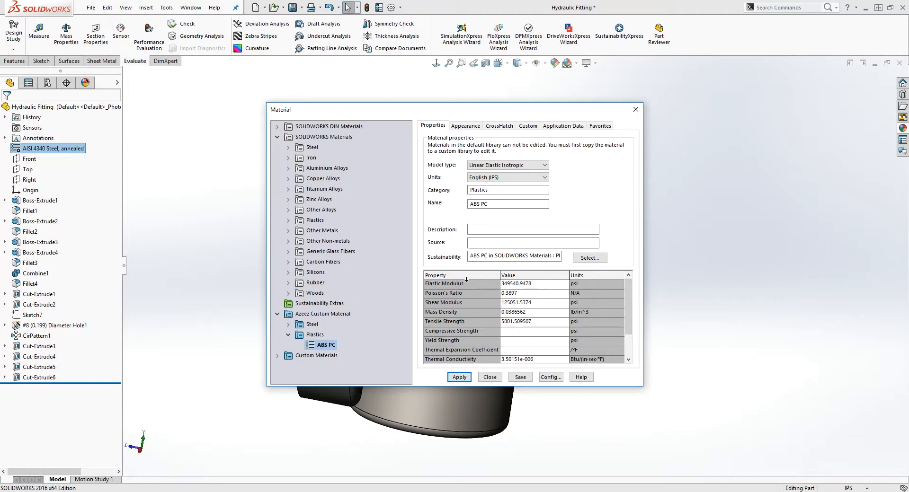